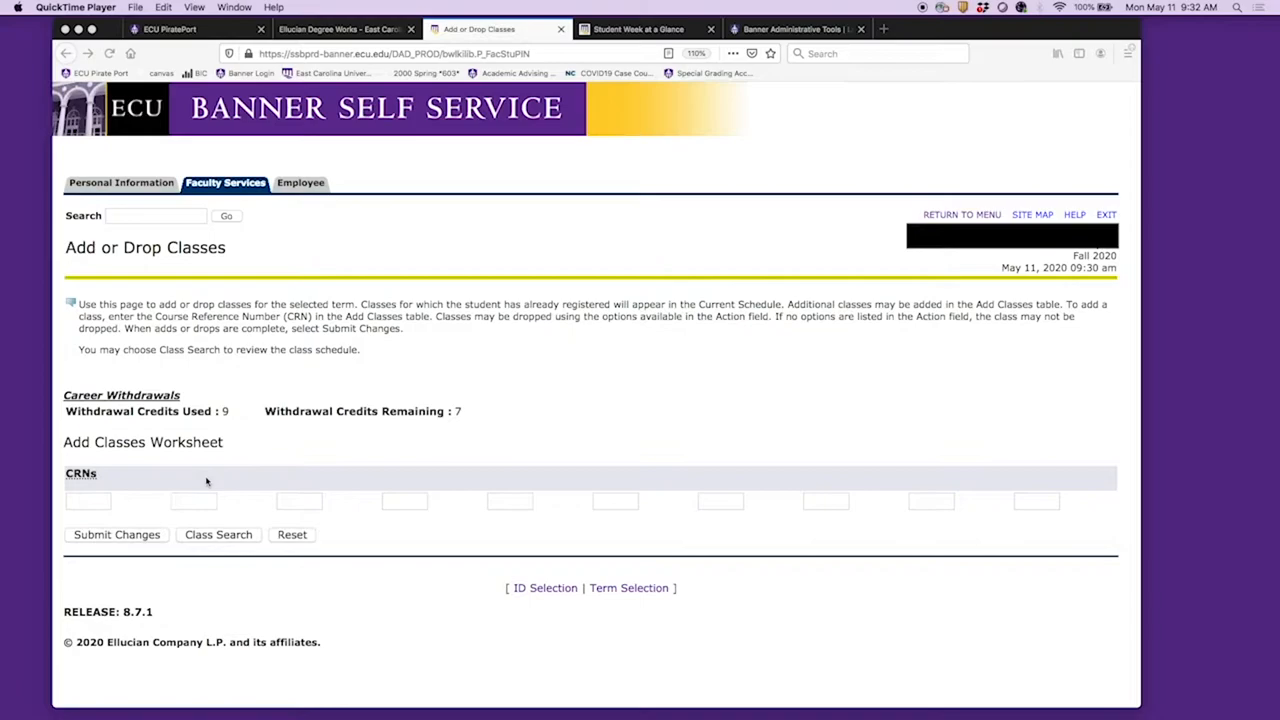
# Step: Search classes by subject Chemistry to list Fall 2020 Chemistry courses
pyautogui.click(218, 534)
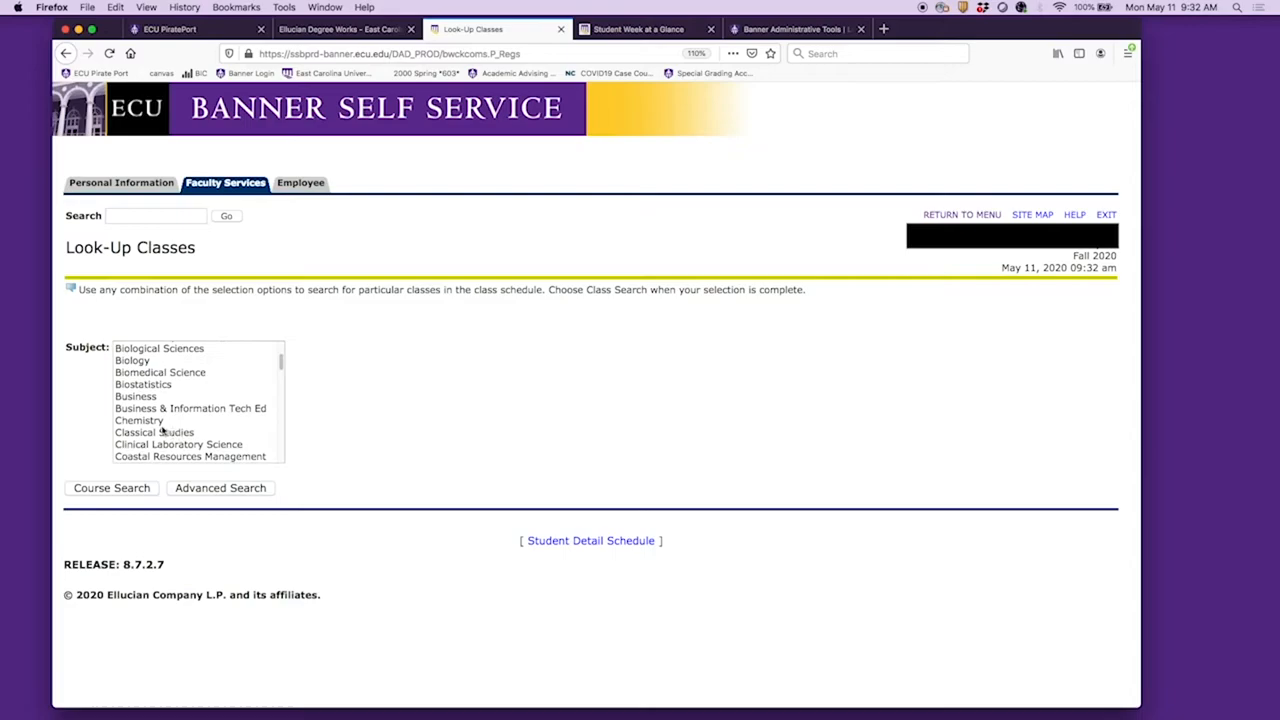
pyautogui.click(111, 488)
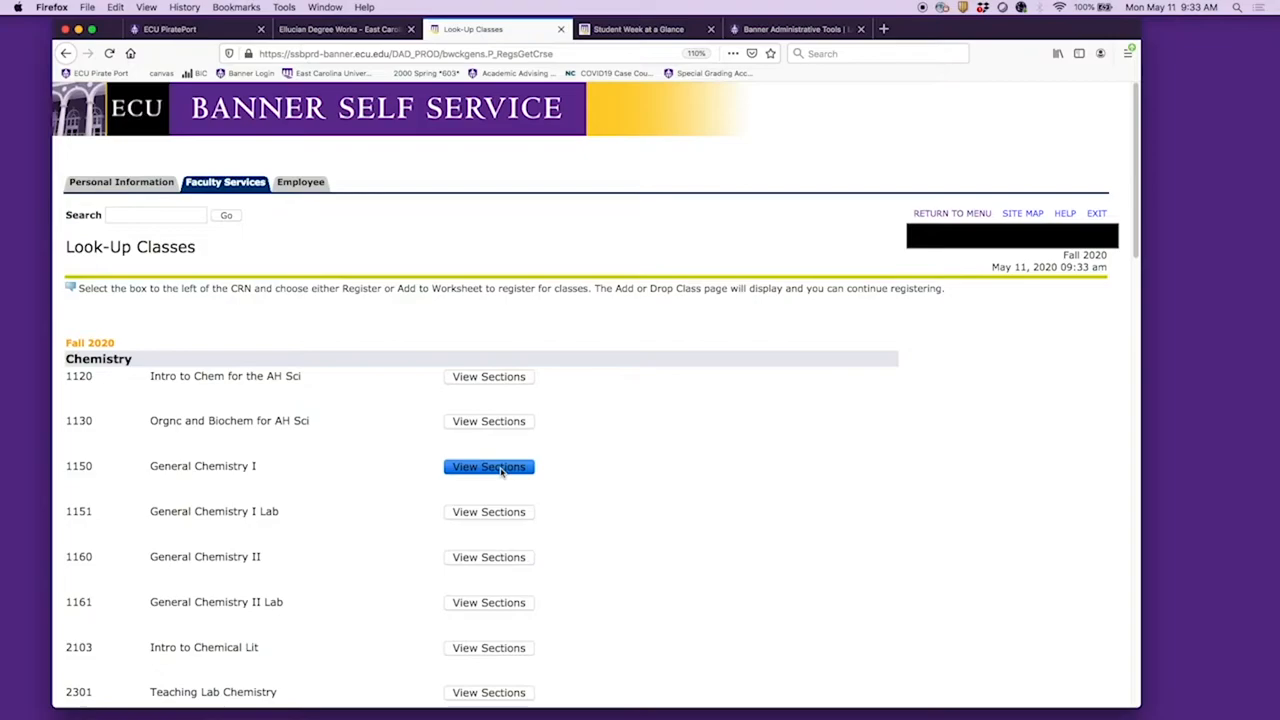
# Step: Show General Chemistry I sections and select section 001, CRN 84692
pyautogui.click(488, 466)
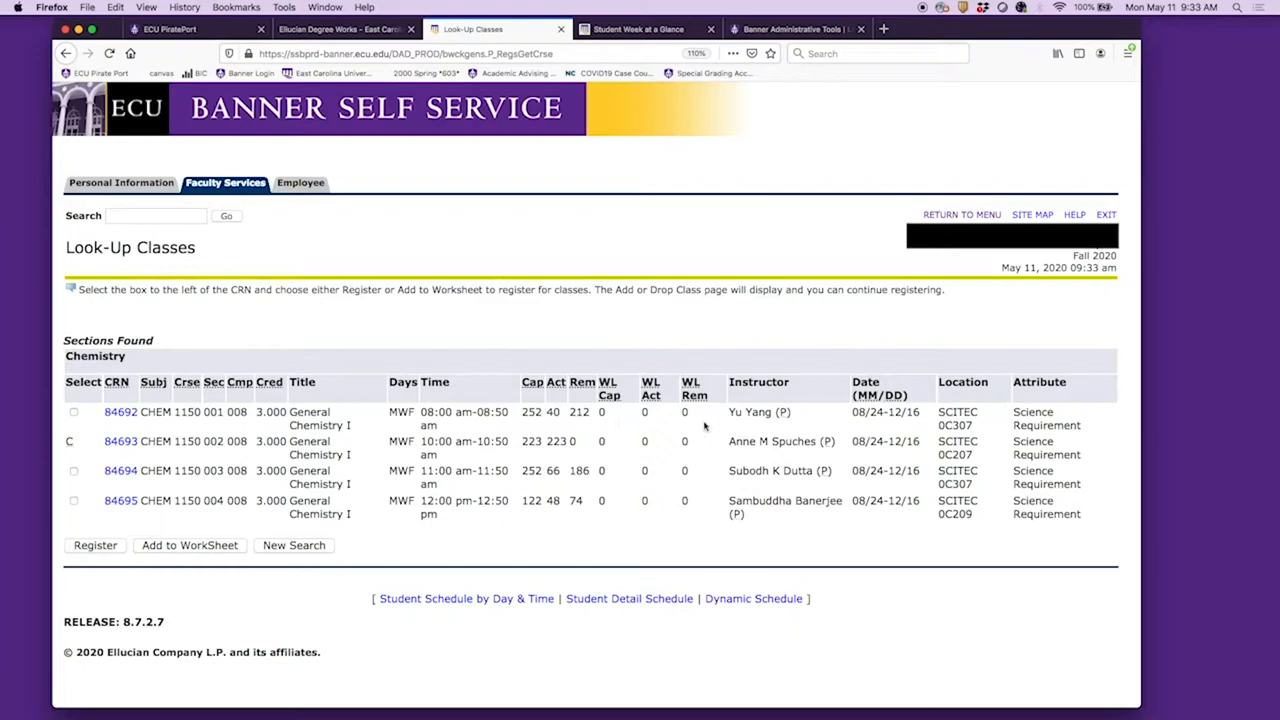
pyautogui.moveTo(437, 454)
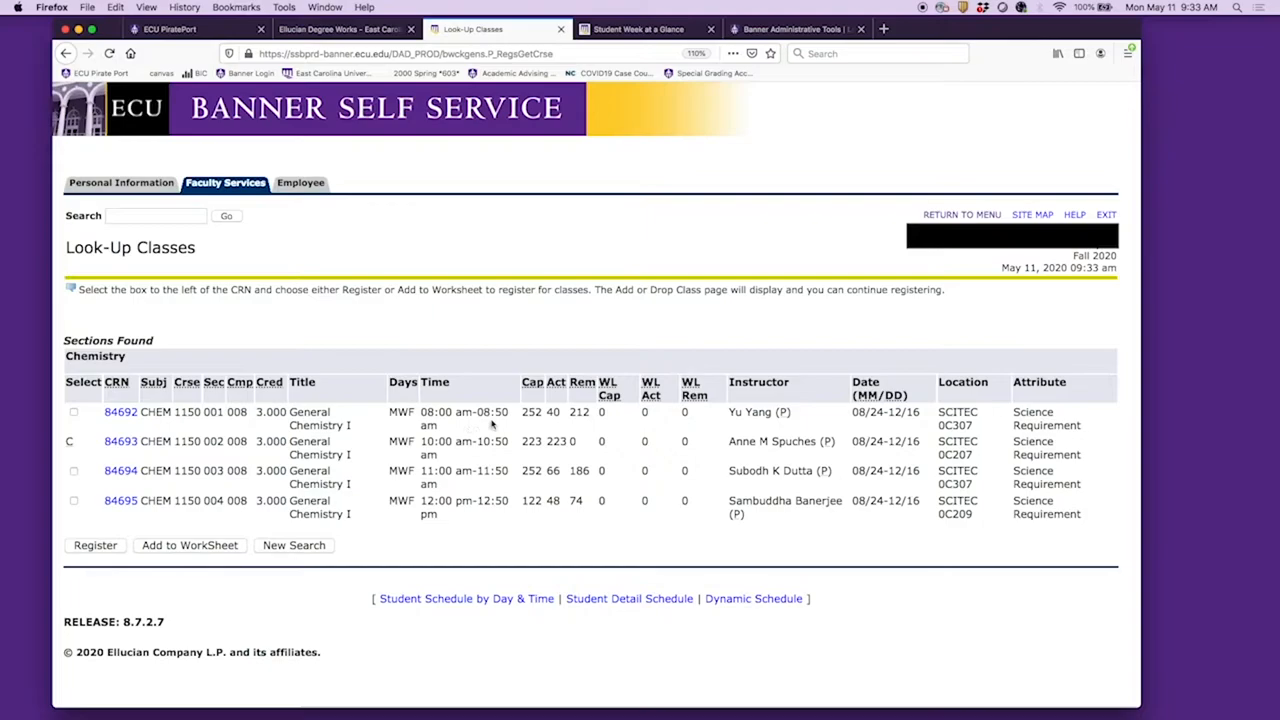
pyautogui.click(73, 412)
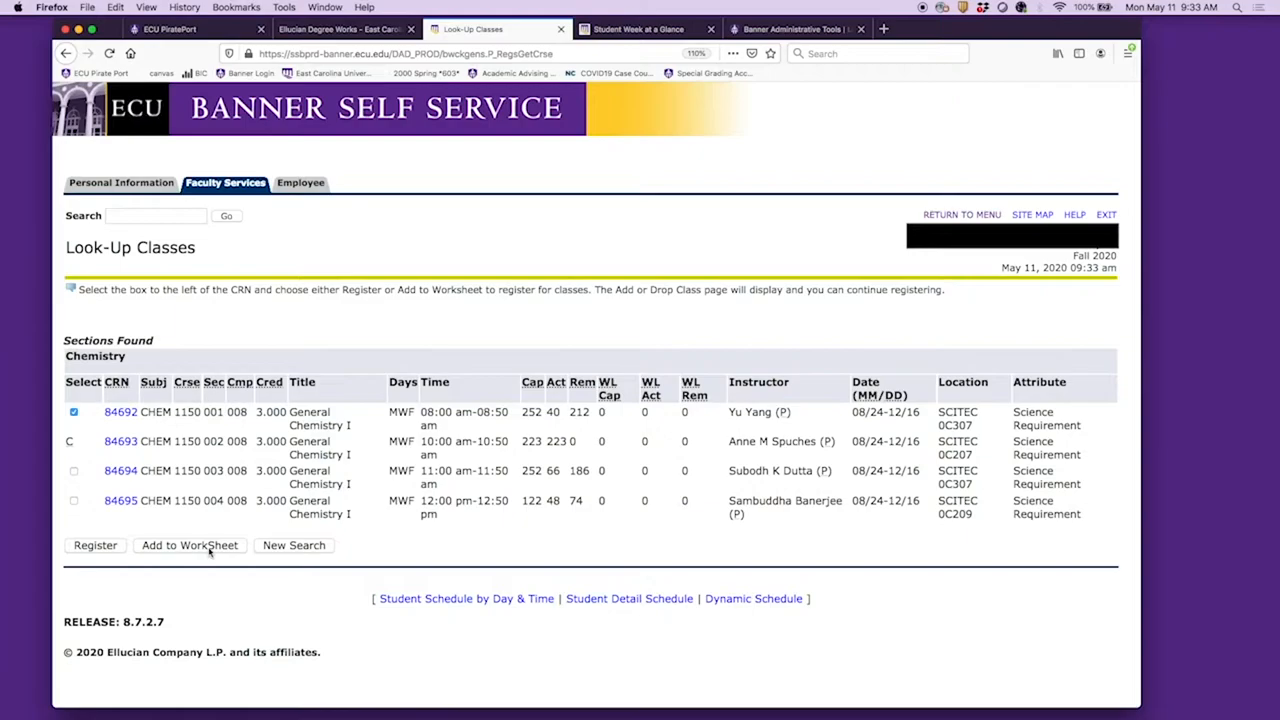
# Step: Add CRN 84692 to the worksheet and relist Chemistry courses
pyautogui.click(189, 545)
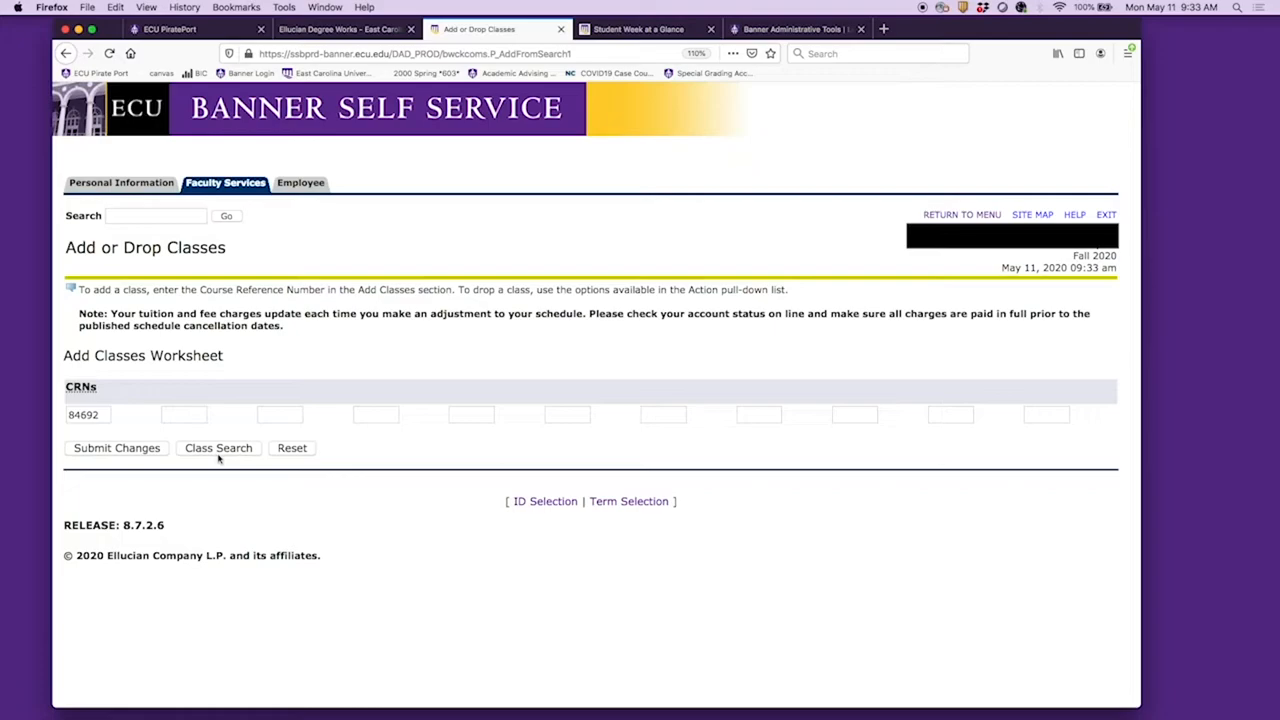
pyautogui.click(218, 447)
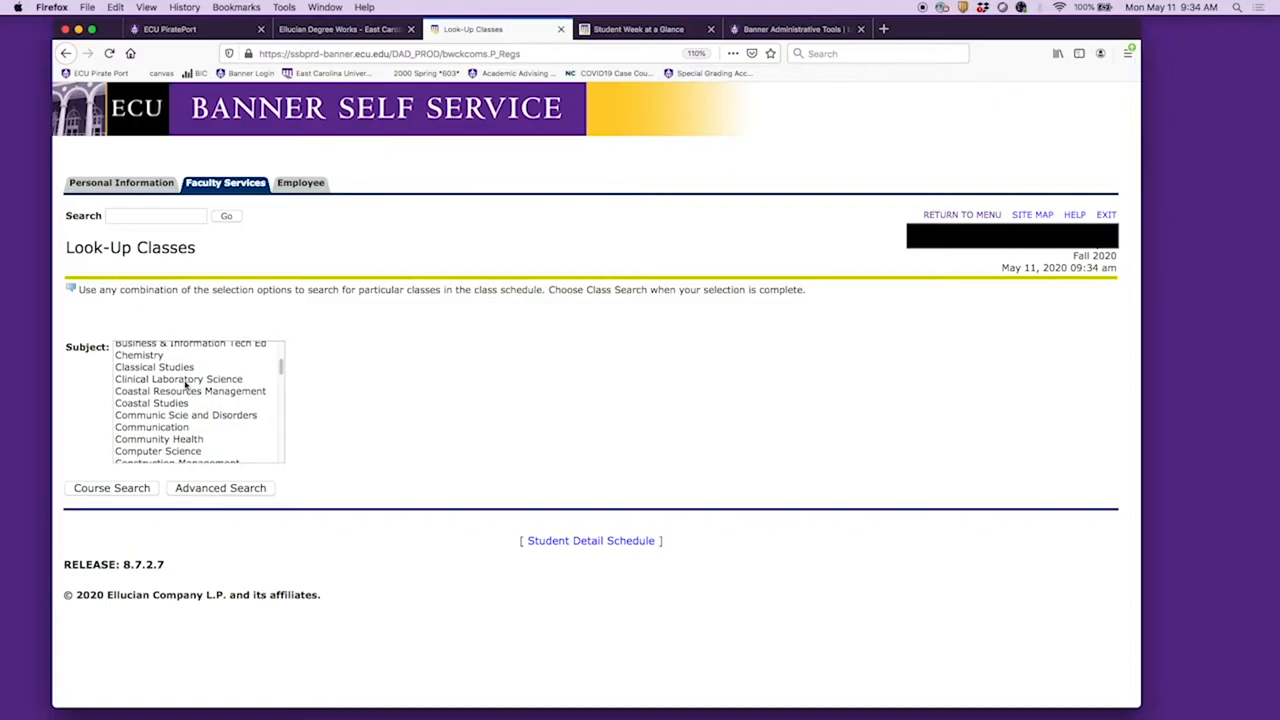
pyautogui.click(138, 360)
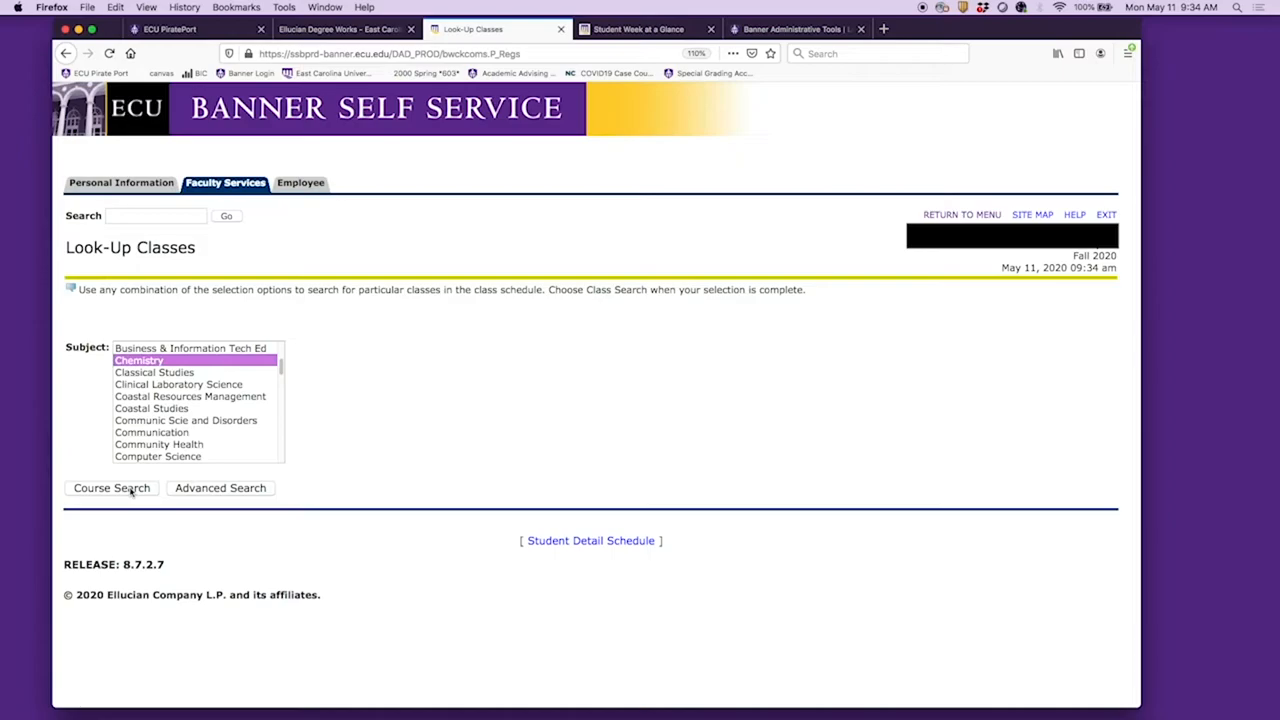
pyautogui.click(111, 488)
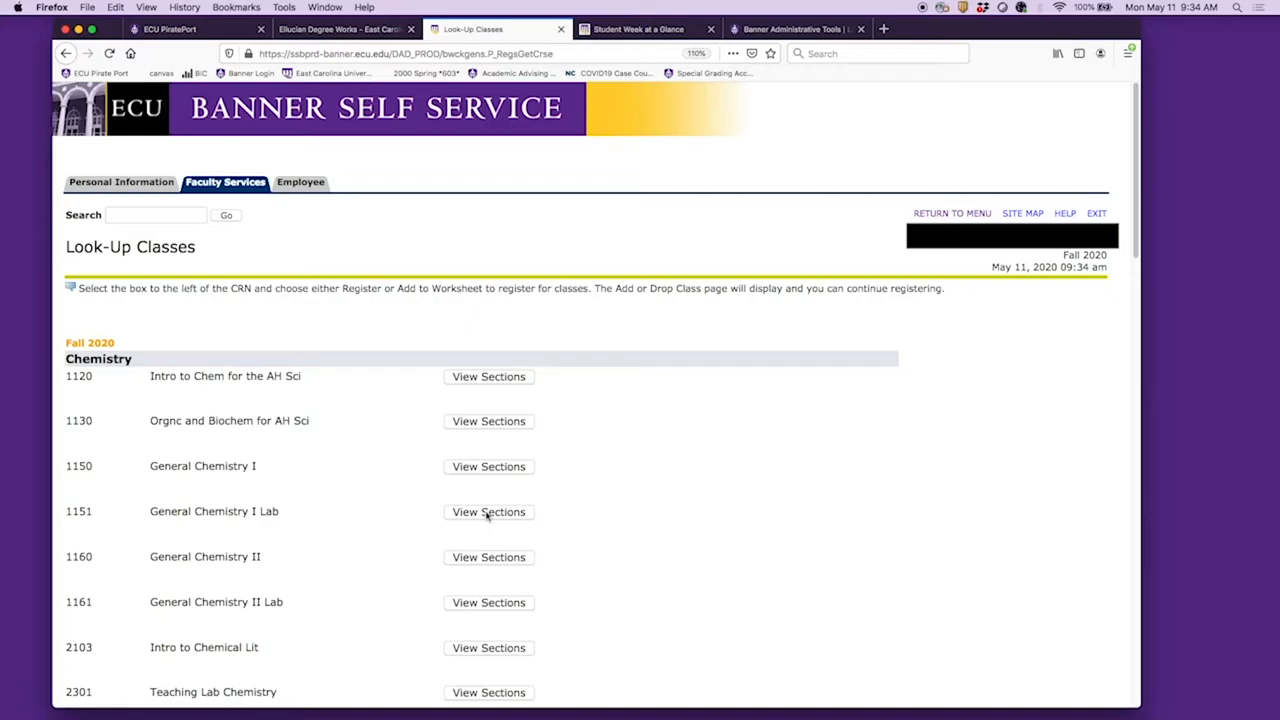
# Step: Show CHEM 1151 lab sections and select section 001, CRN 85099
pyautogui.click(488, 511)
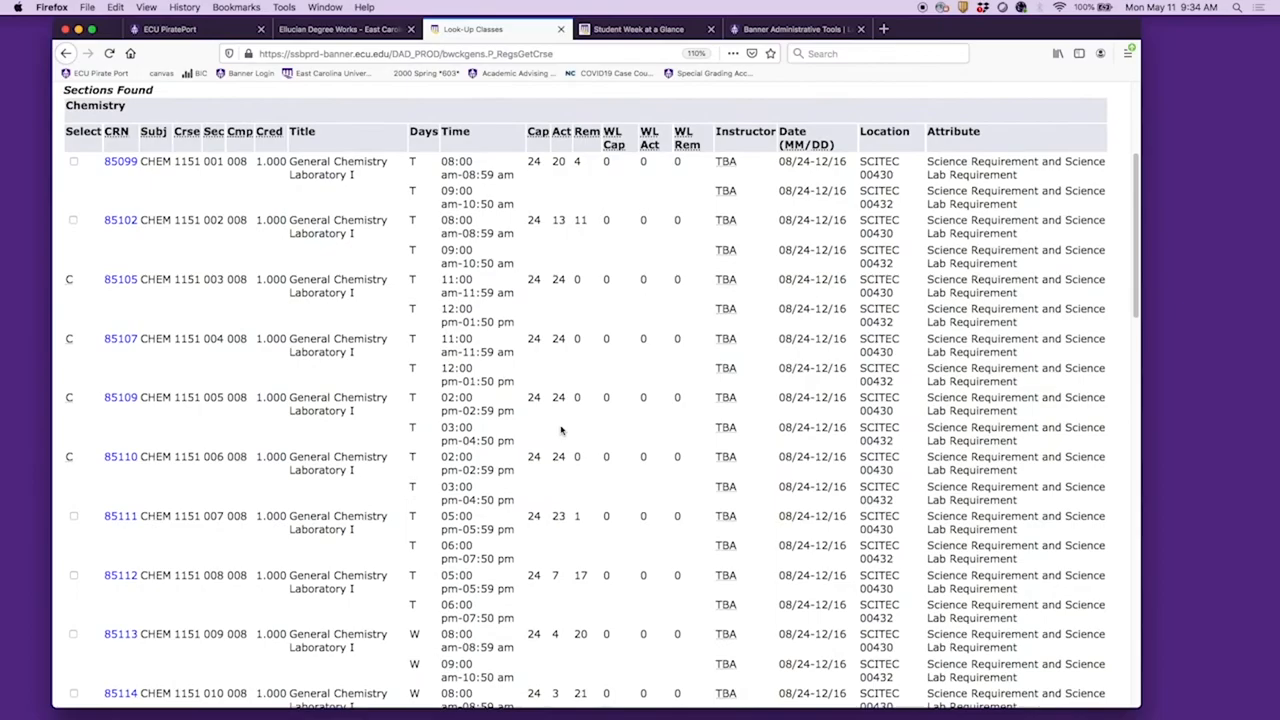
pyautogui.scroll(-3)
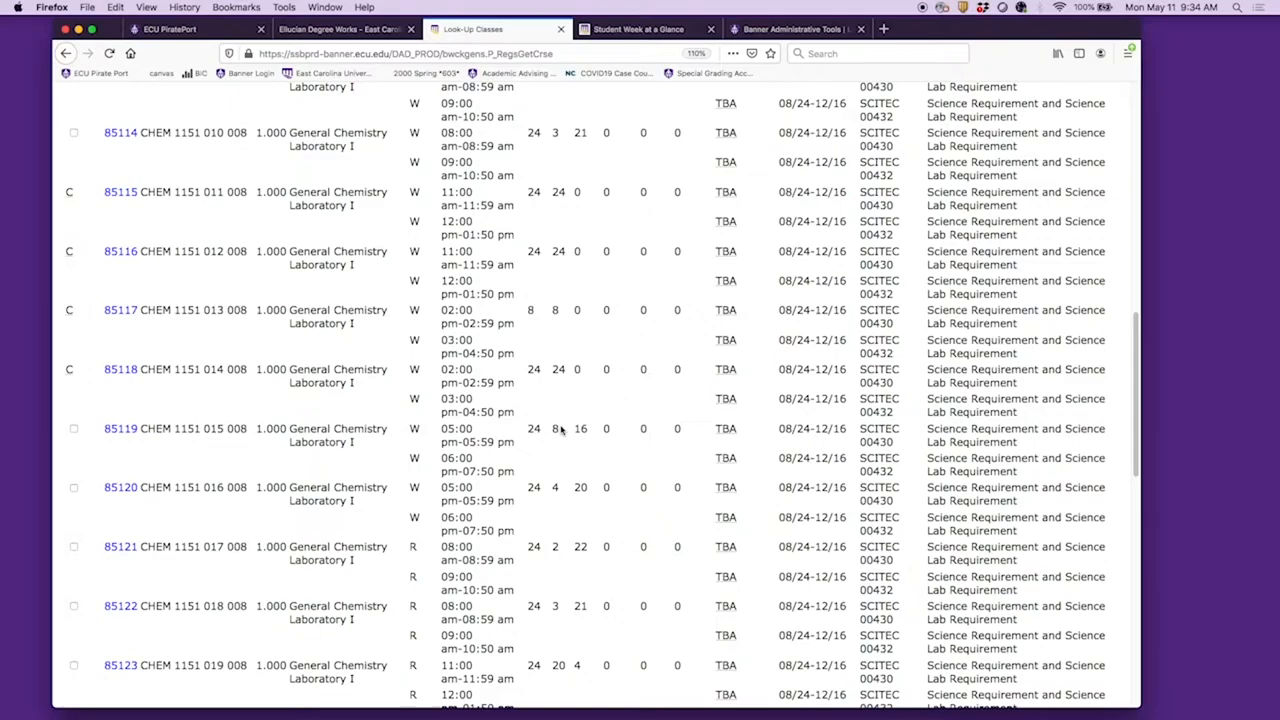
pyautogui.scroll(-3)
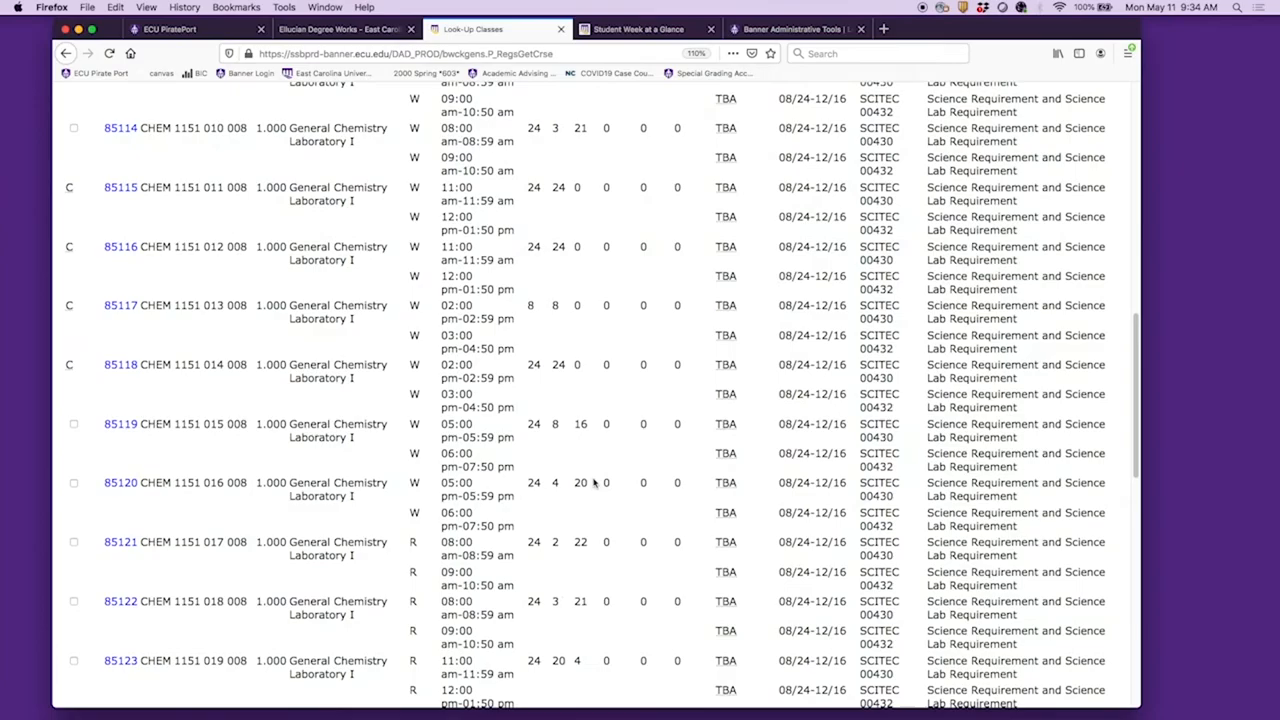
pyautogui.scroll(3)
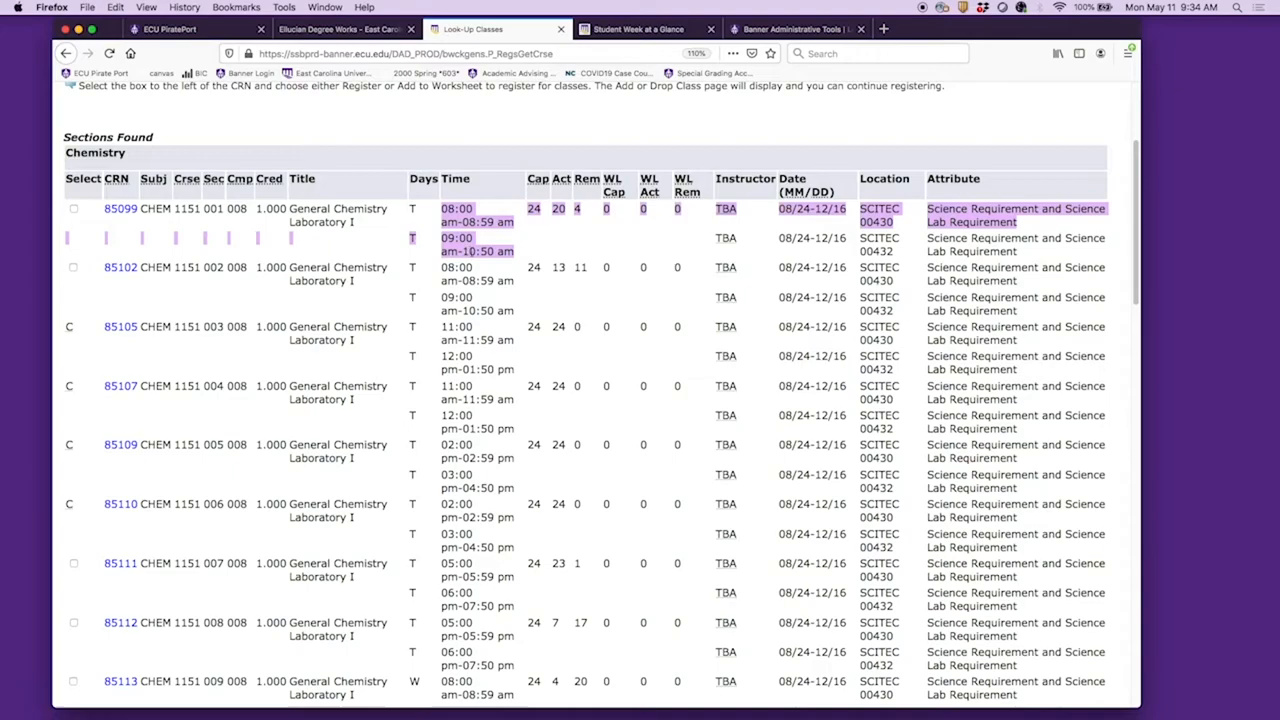
pyautogui.click(73, 209)
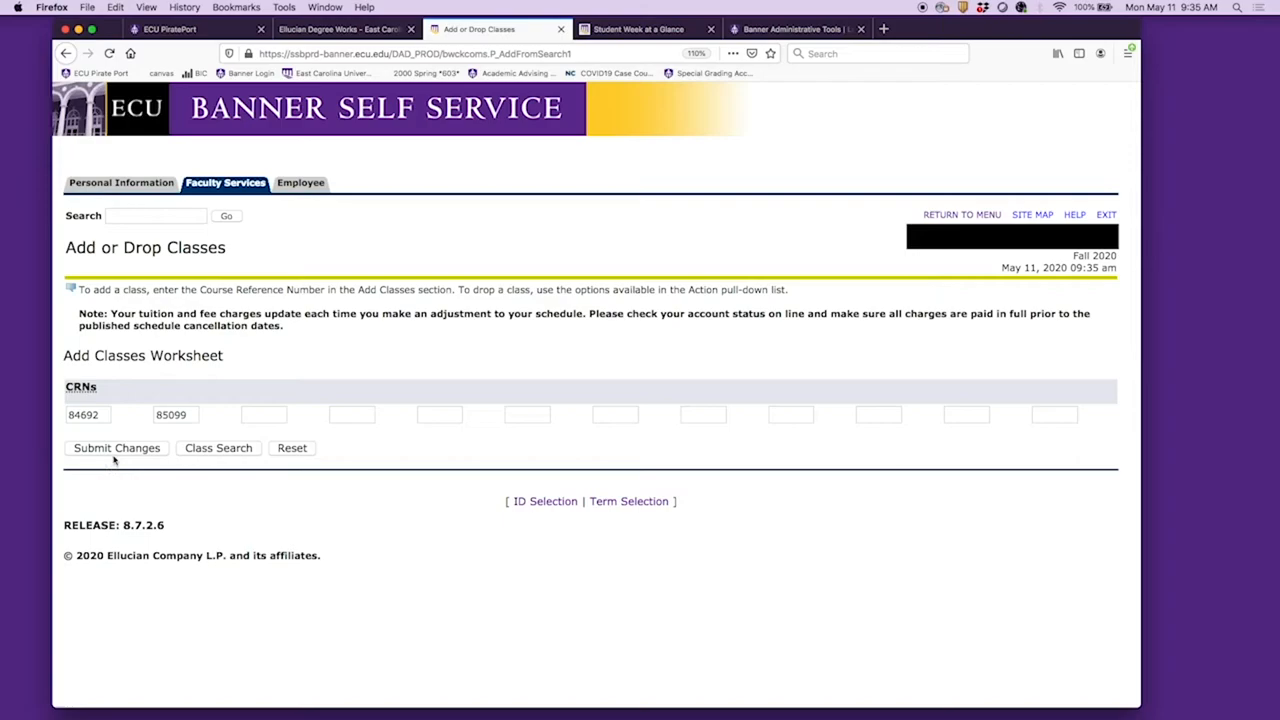
# Step: Register CRNs 84692 and 85099, reviewing the 4-credit Current Schedule
pyautogui.click(116, 447)
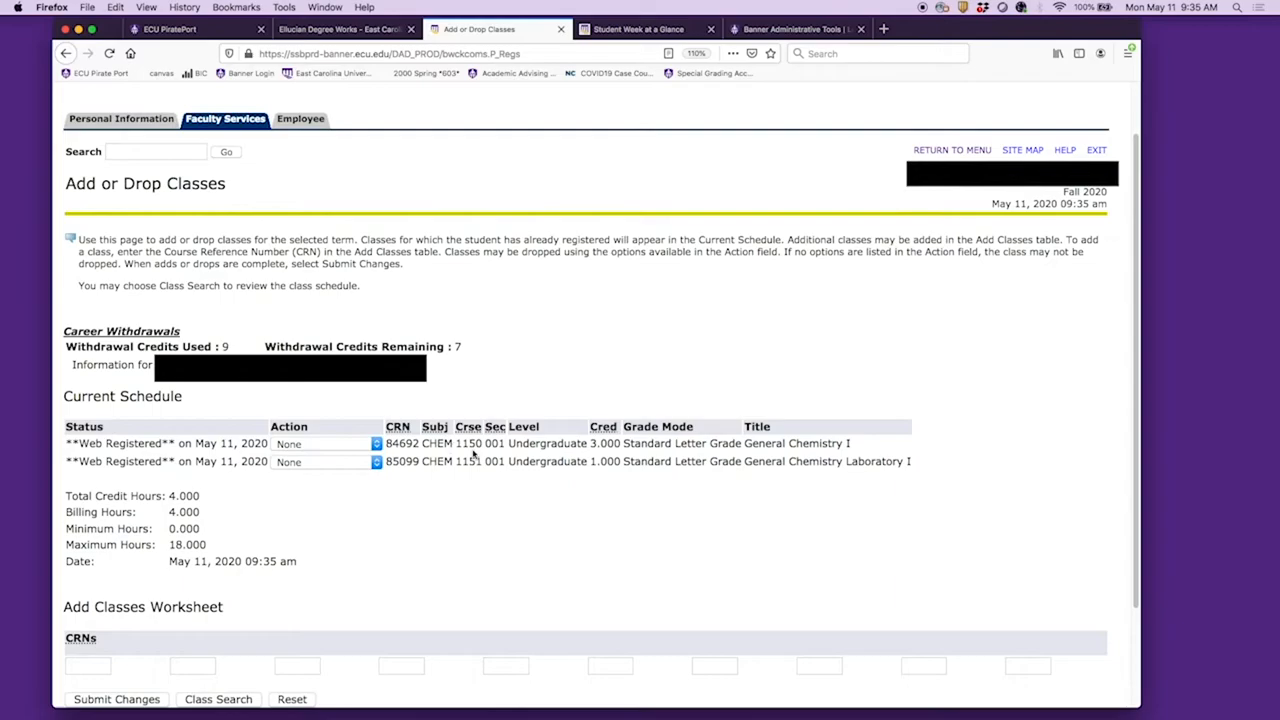
pyautogui.scroll(-3)
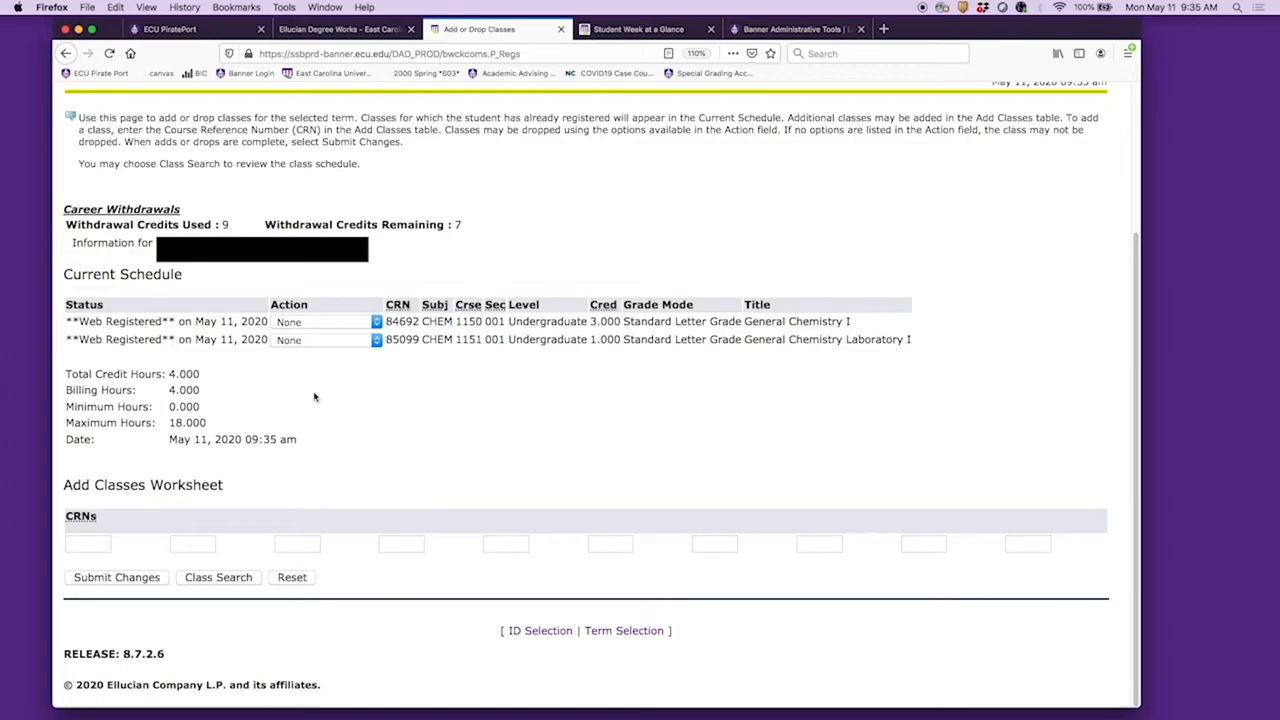
pyautogui.click(218, 577)
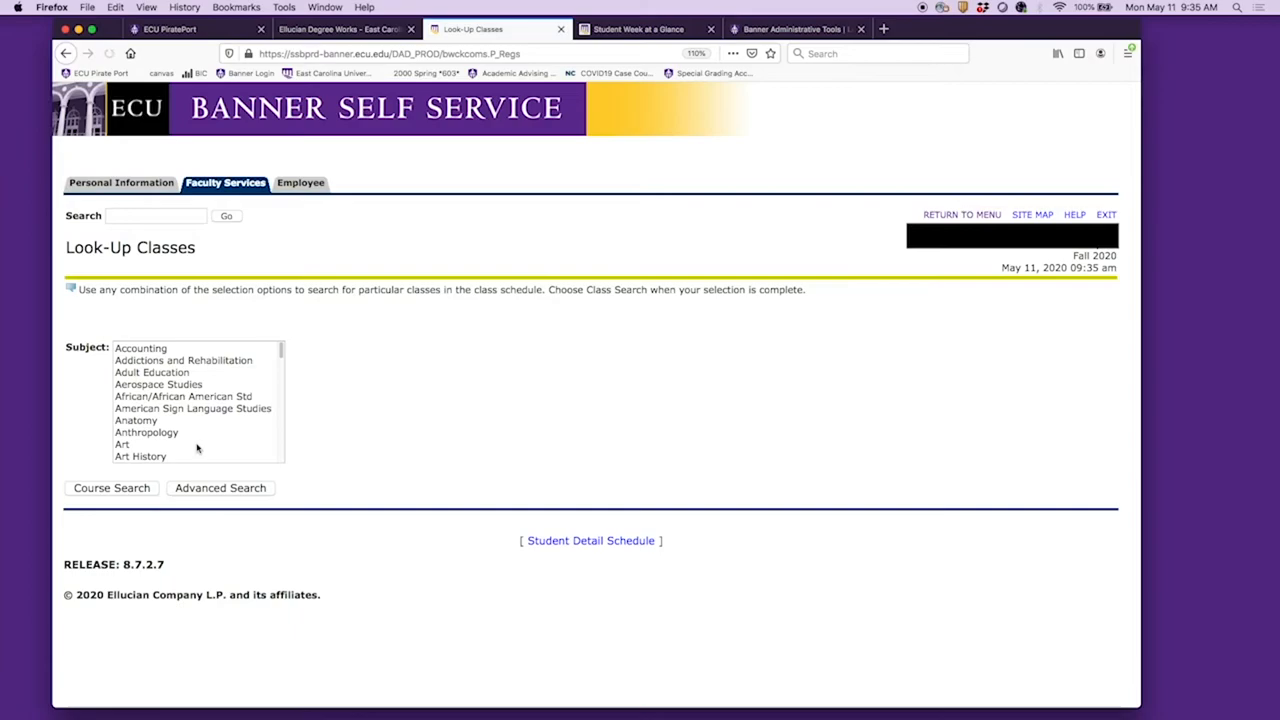
# Step: Pick Chemistry as the subject in the class search
pyautogui.click(111, 488)
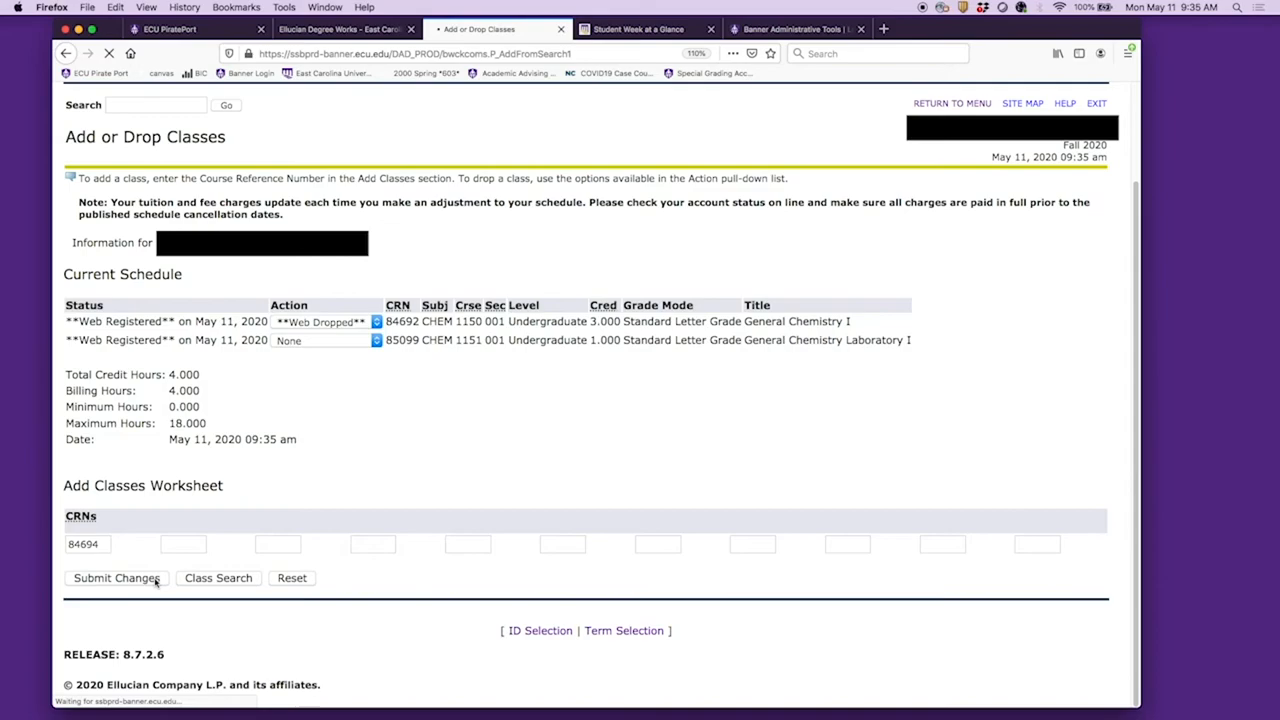
# Step: Submit dropping CRN 84692 and adding CRN 84694, section 003
pyautogui.click(116, 577)
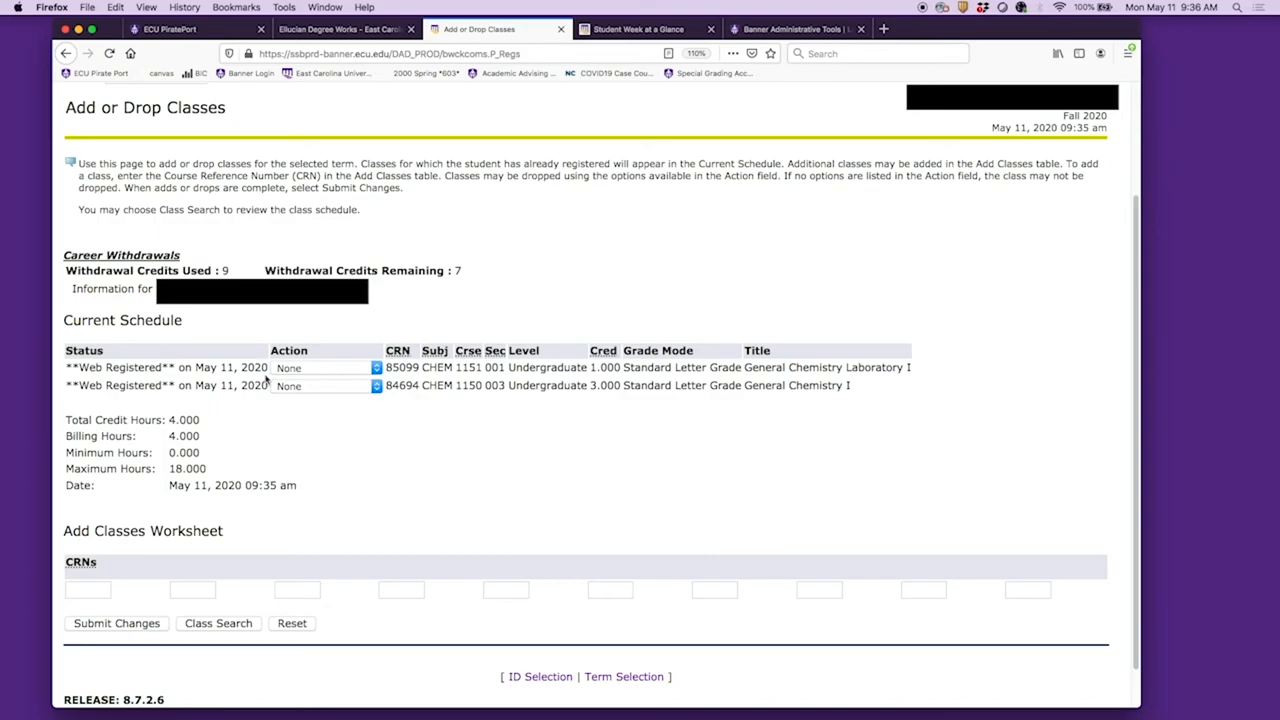
pyautogui.moveTo(326, 417)
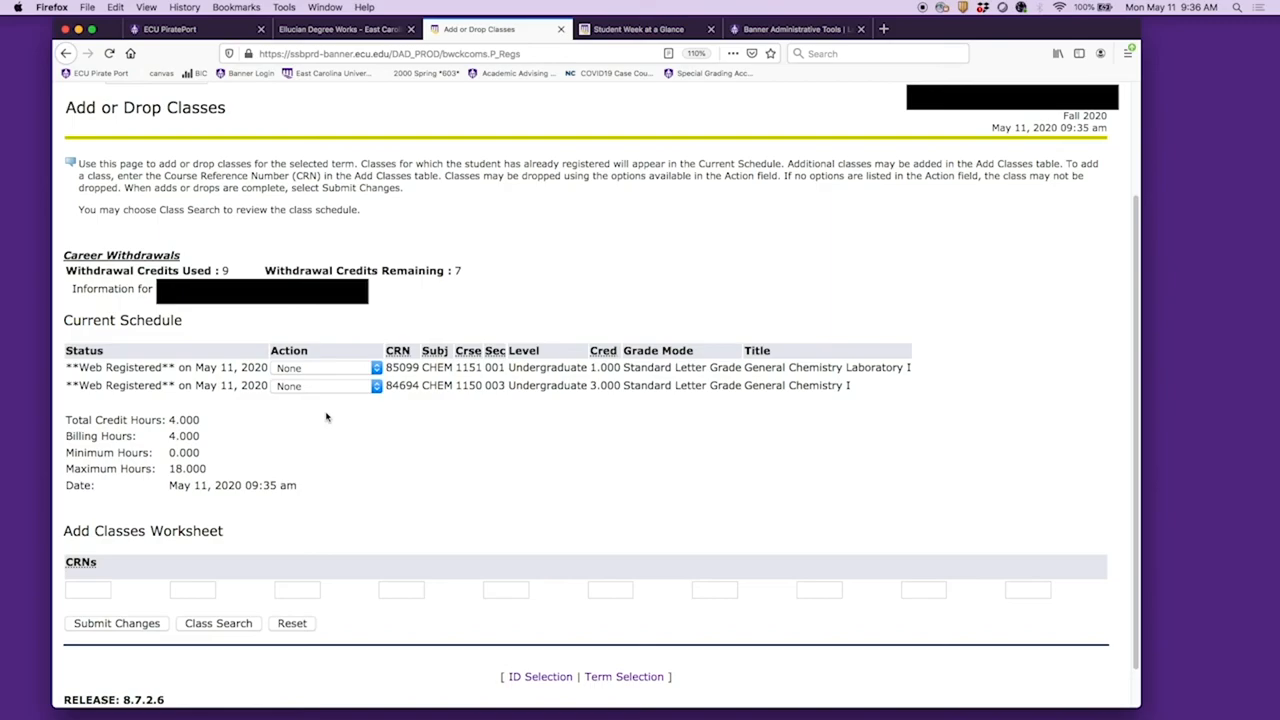
pyautogui.moveTo(350, 425)
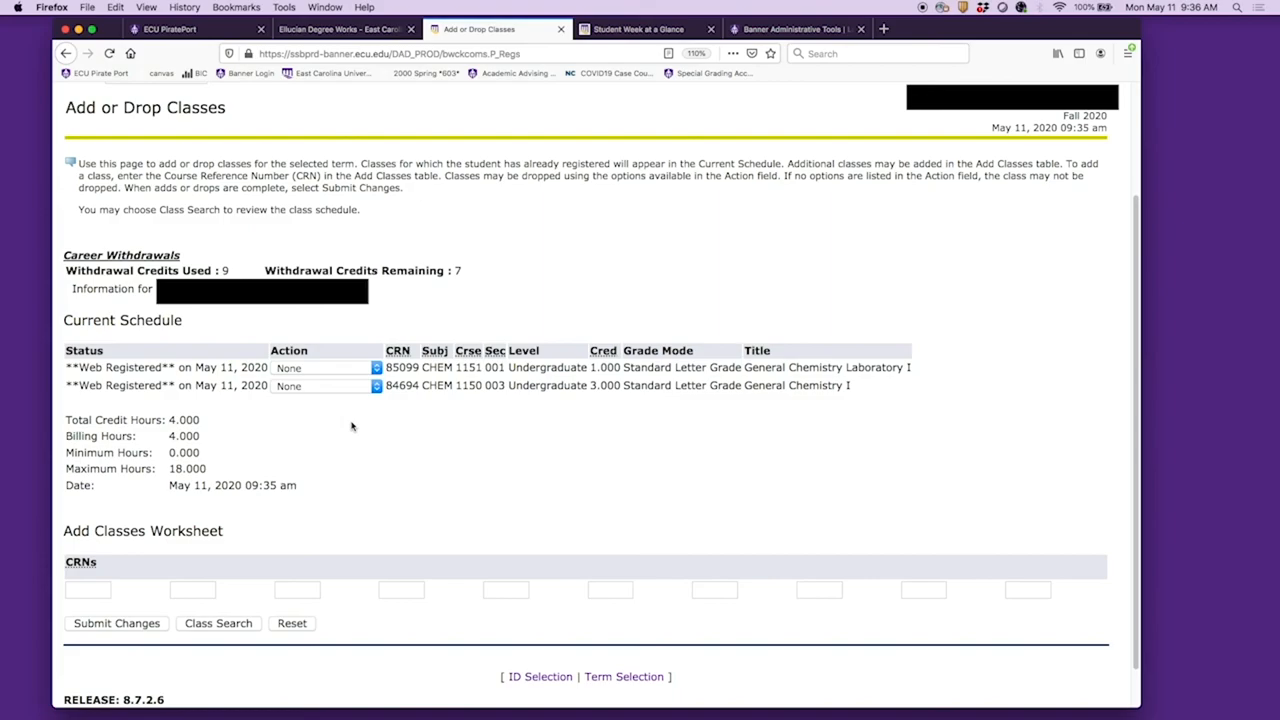